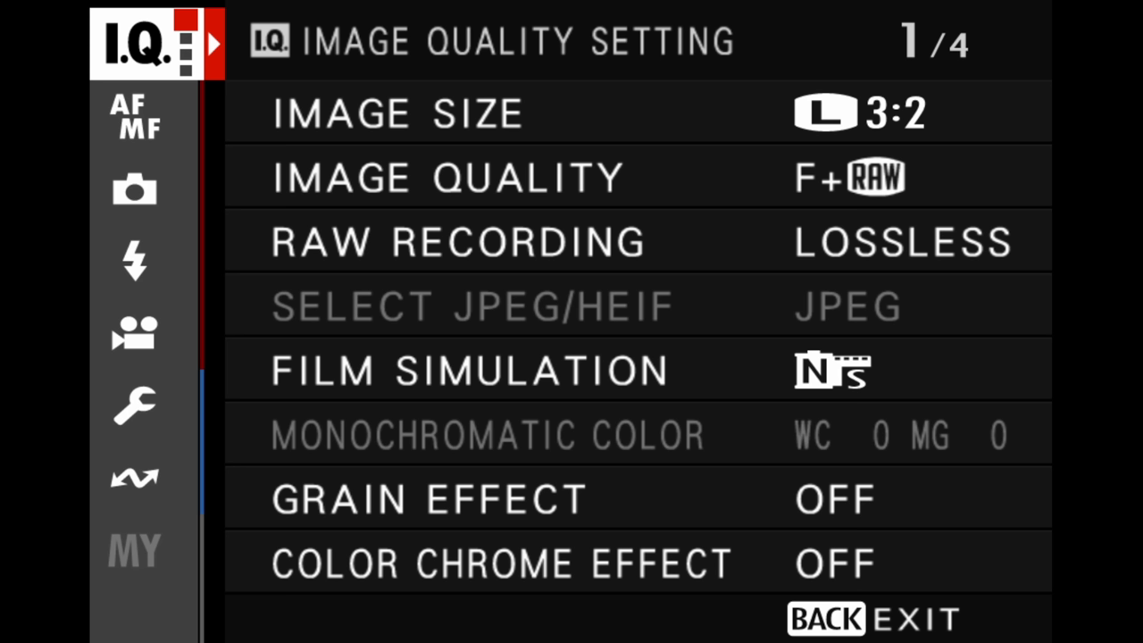
Review the B&H page for the Fujifilm XF 2X TC WR teleconverter's price and magnification
{"action": "left_click", "coordinate": [134, 189]}
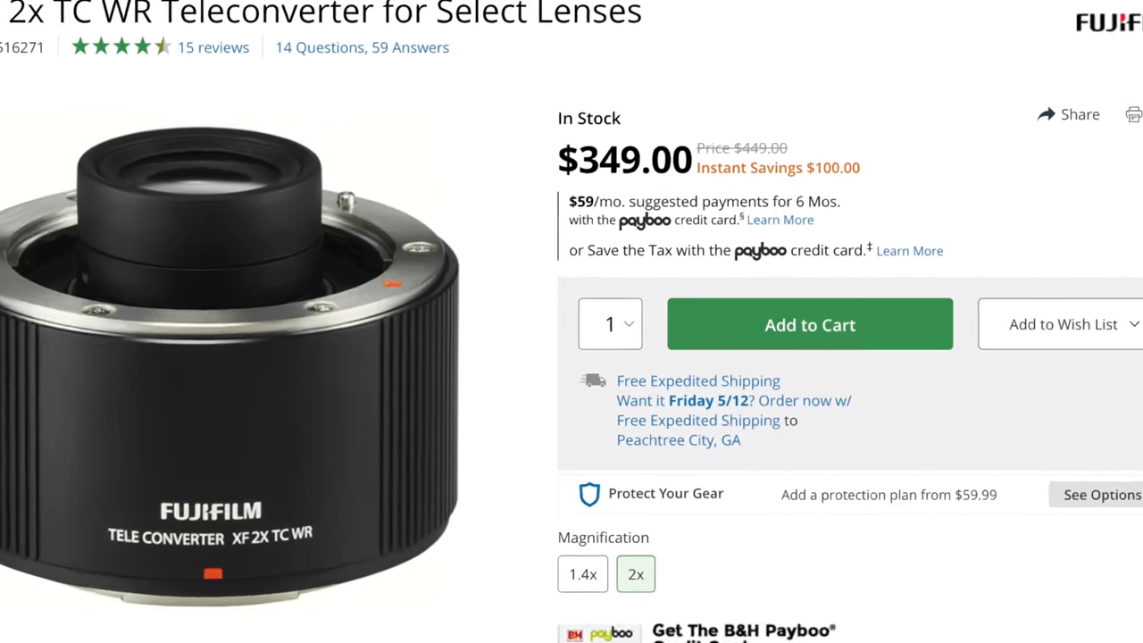
{"action": "left_click", "coordinate": [346, 90]}
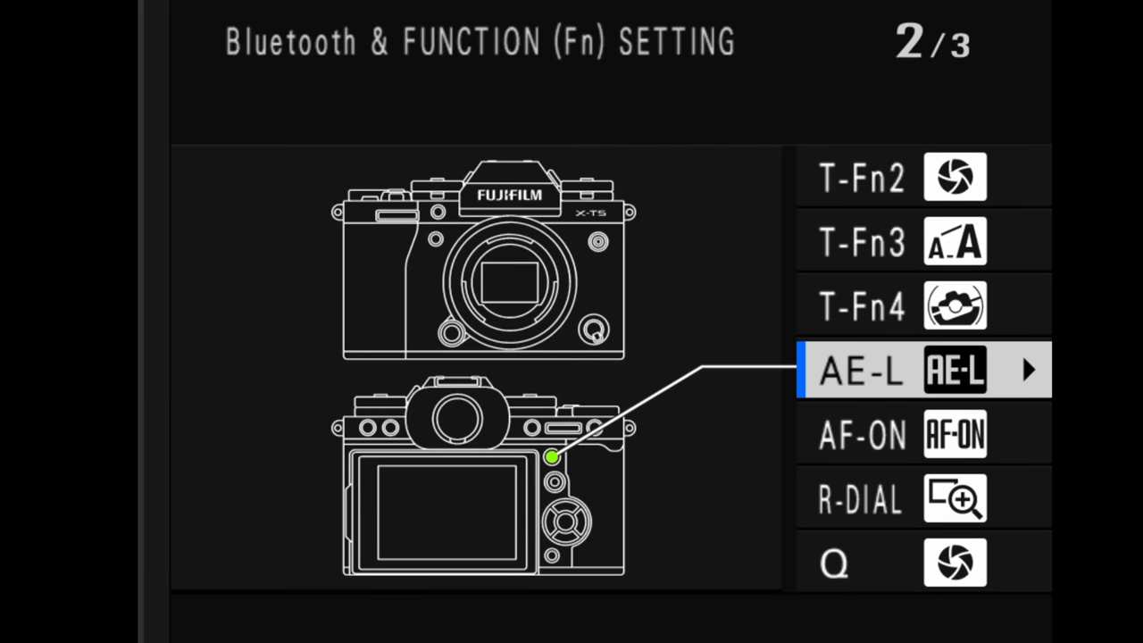
Show the CH High Speed Burst list with 13fps 1.29X crop electronic shutter highlighted
{"action": "left_click", "coordinate": [925, 369]}
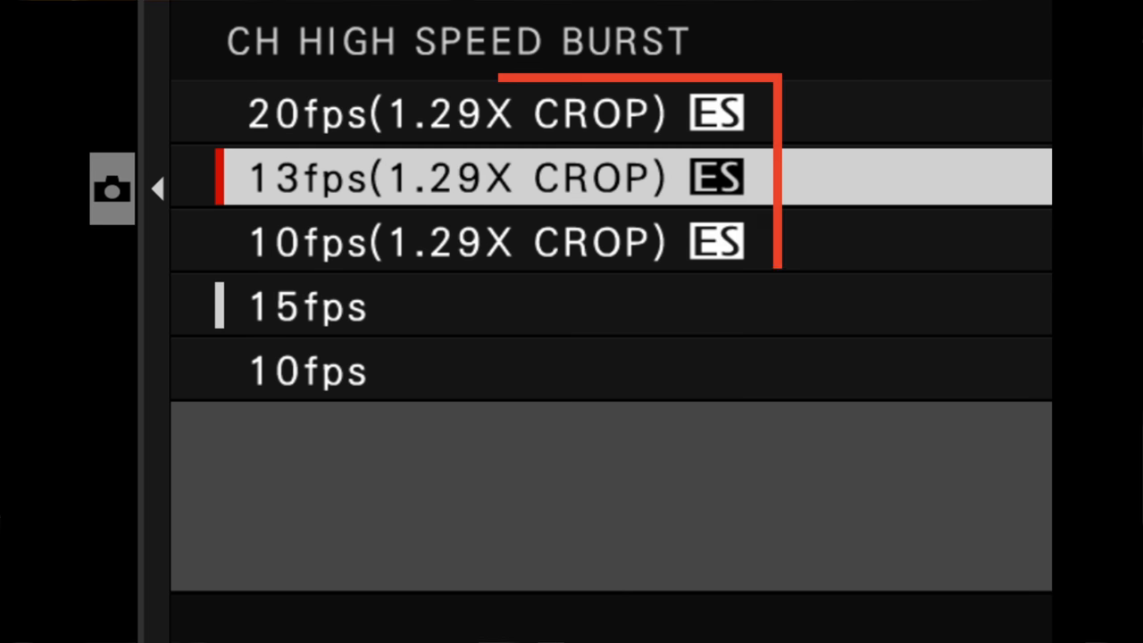
Show the Image Quality list from FINE through RAW, with FINE+RAW highlighted
{"action": "key", "text": "Up"}
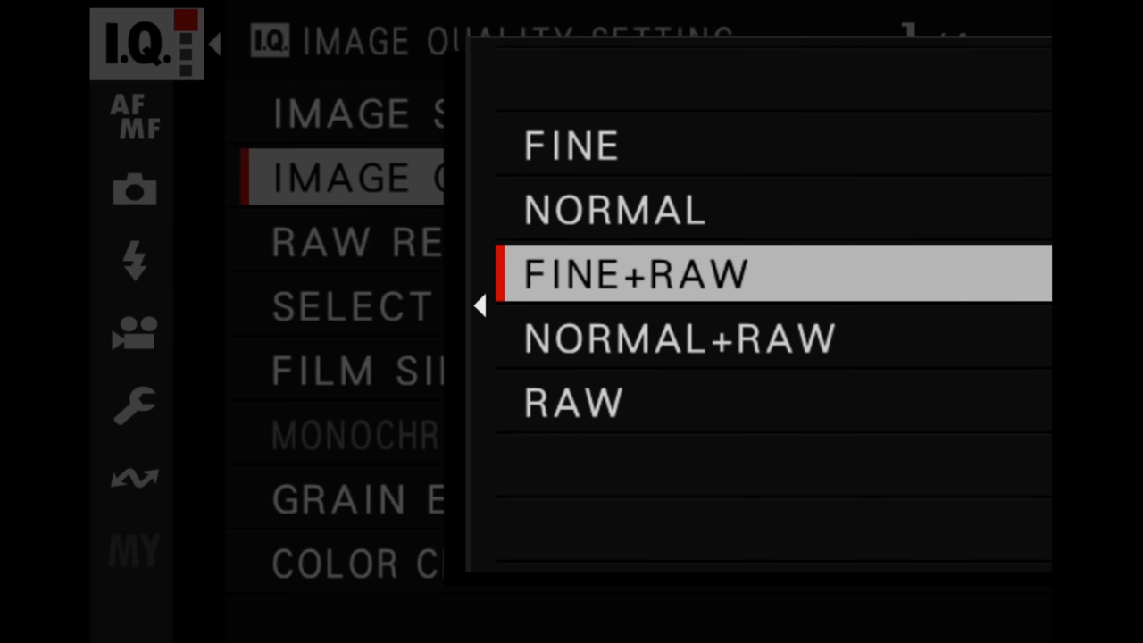
Check Digital Tele-Conv. at 2.0x, then show Image Size options with S 3:2 3888x2592 highlighted
{"action": "left_click", "coordinate": [636, 275]}
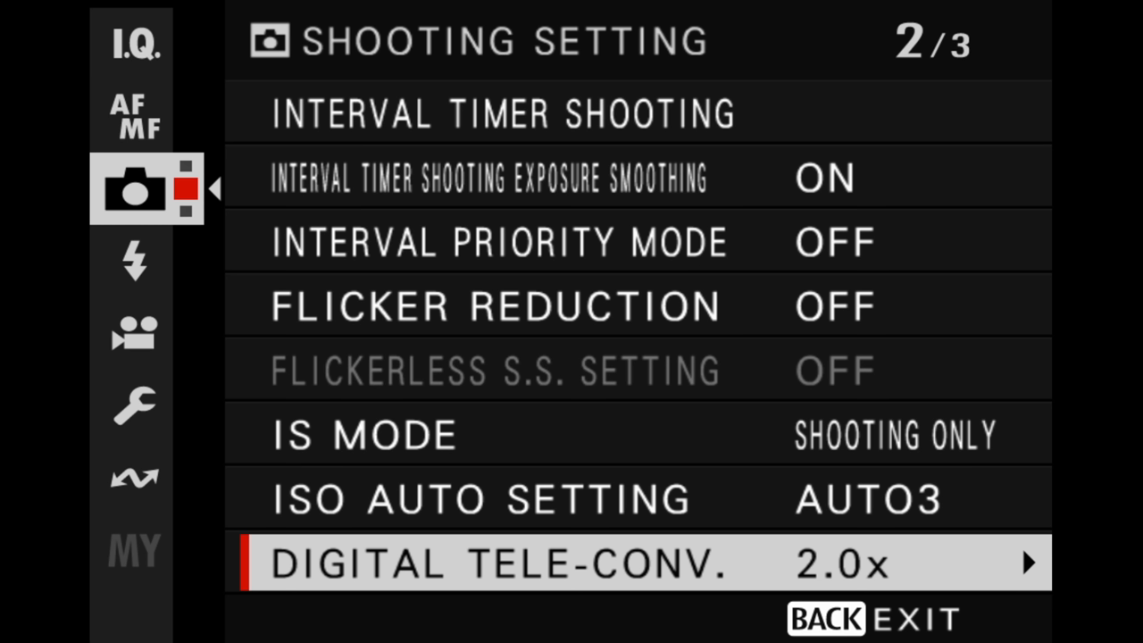
{"action": "left_click", "coordinate": [132, 47]}
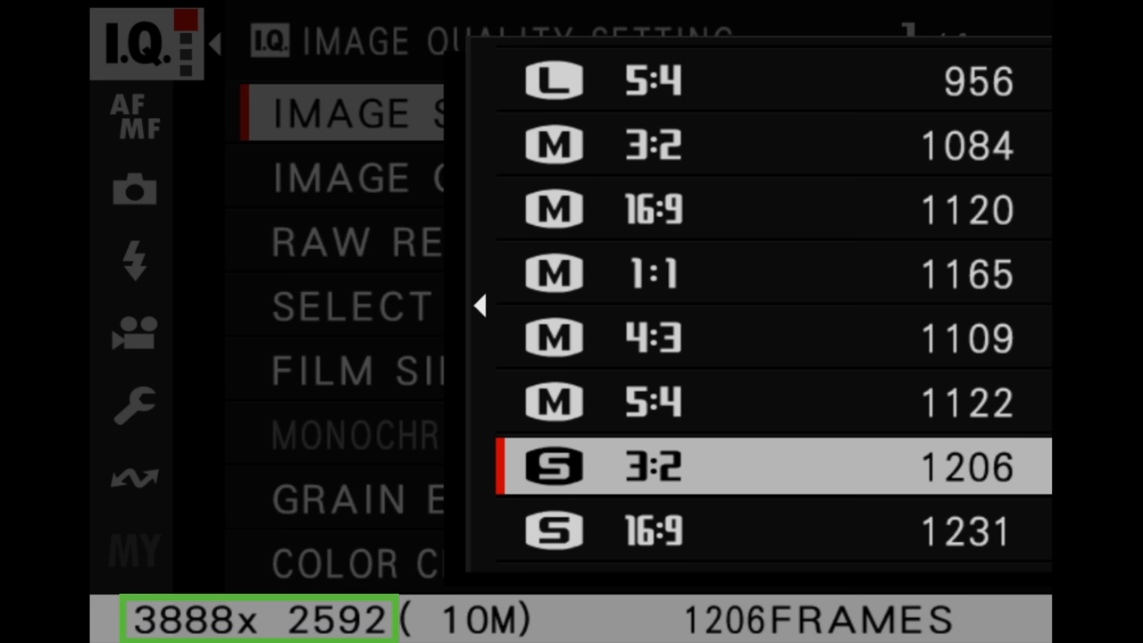
Show the I.Q. Image Quality Setting page reading IMAGE QUALITY F+RAW
{"action": "left_click", "coordinate": [134, 187]}
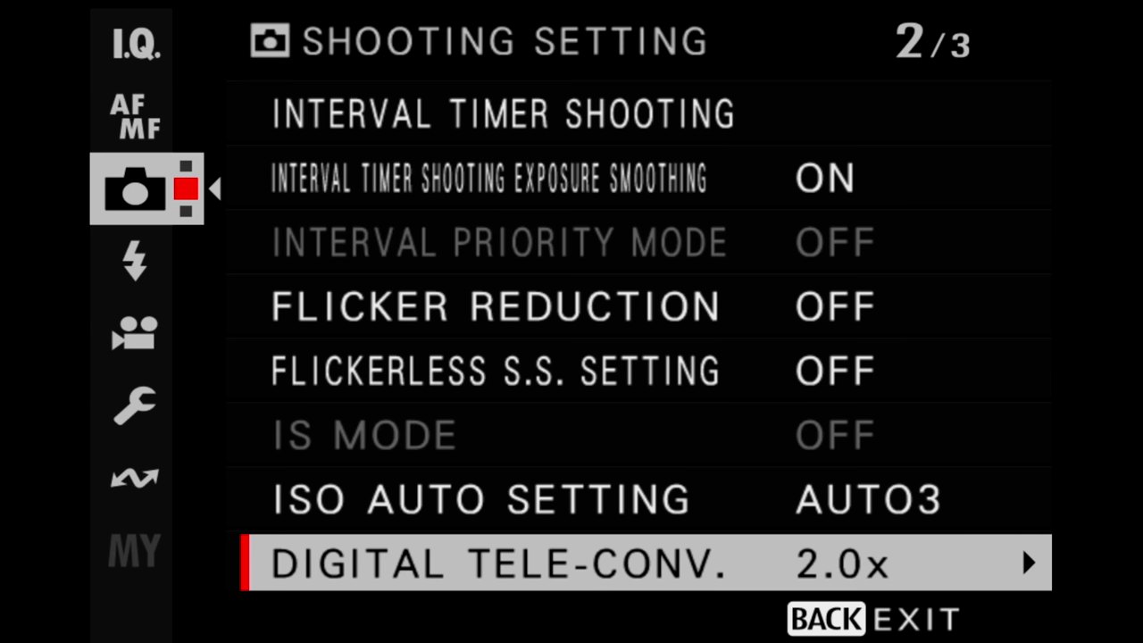
{"action": "left_click", "coordinate": [132, 45]}
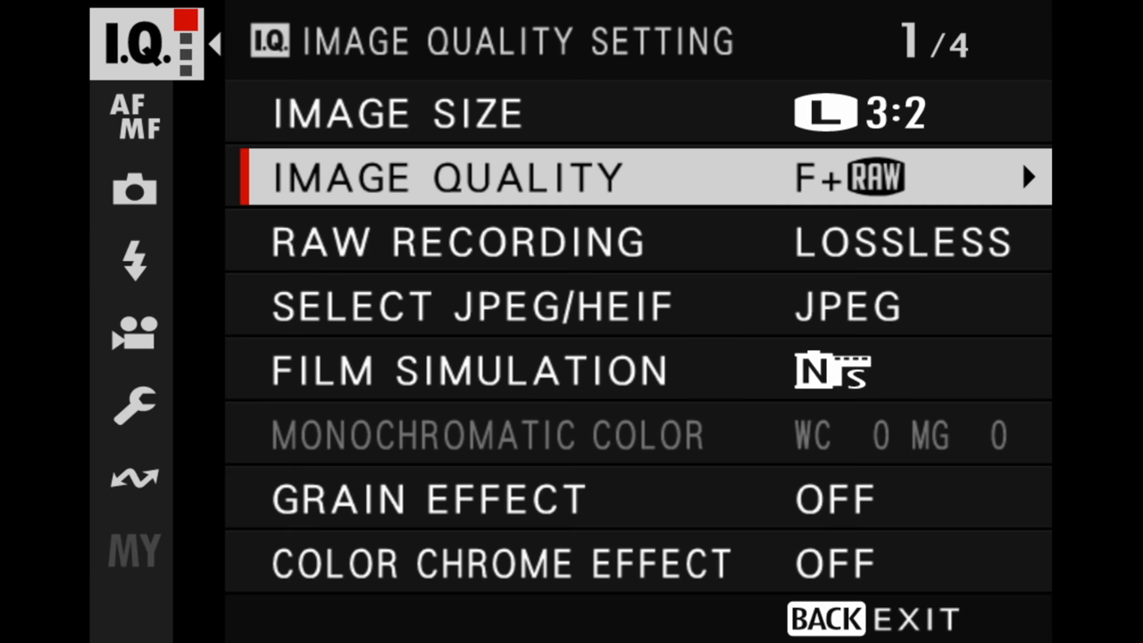
{"action": "left_click", "coordinate": [643, 177]}
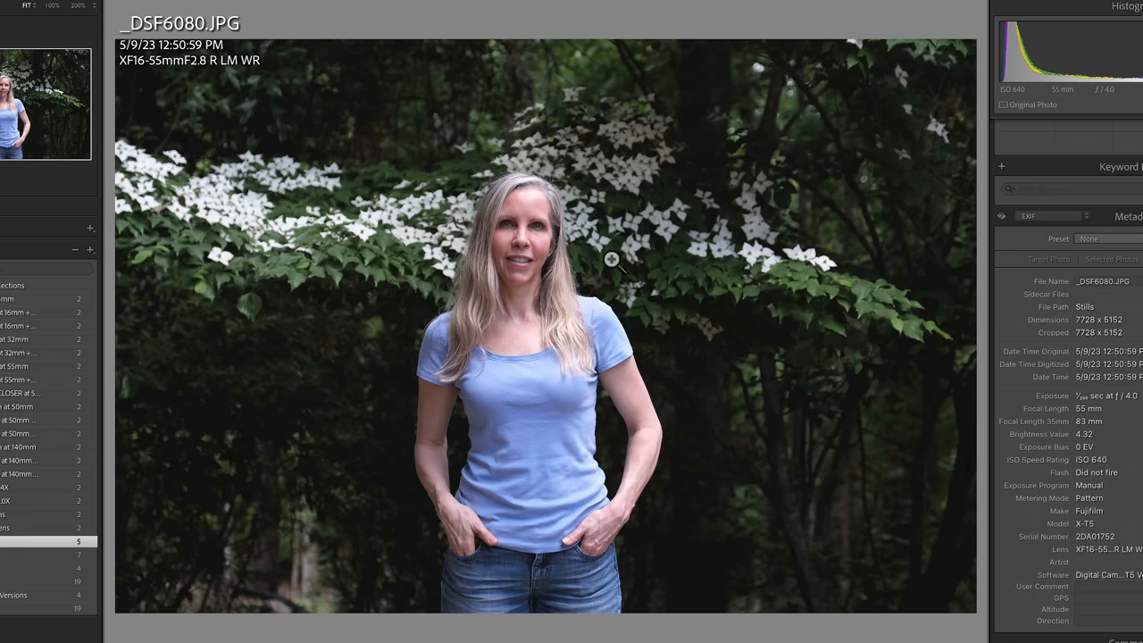
Advance from DSF6080.JPG to DSF6082.JPG at 3888x2592, ISO 640, f/4.0 in Loupe view
{"action": "left_click", "coordinate": [615, 259]}
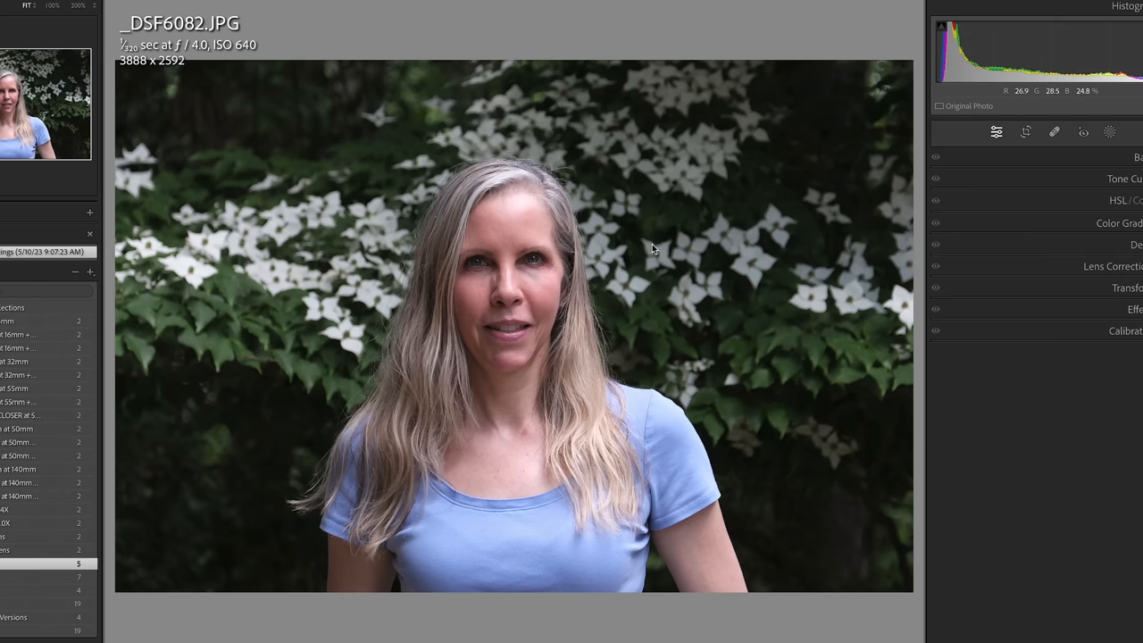
{"action": "mouse_move", "coordinate": [429, 408]}
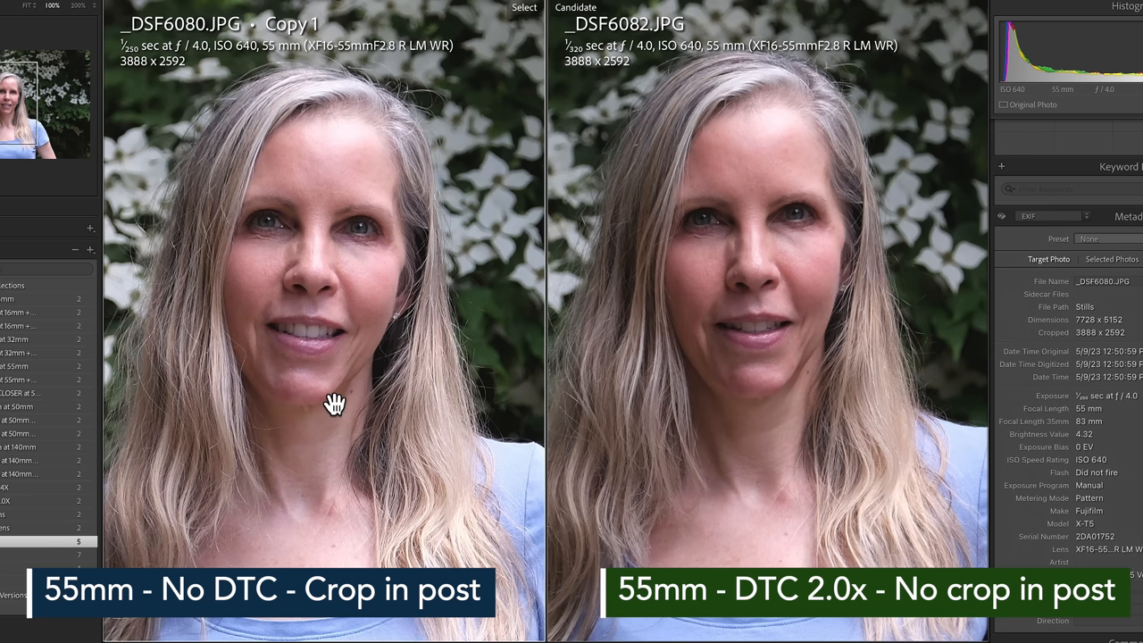
Compare DSF6080 Copy 1 as Select with DSF6082 as Candidate, zoomed on the face
{"action": "left_click", "coordinate": [75, 5]}
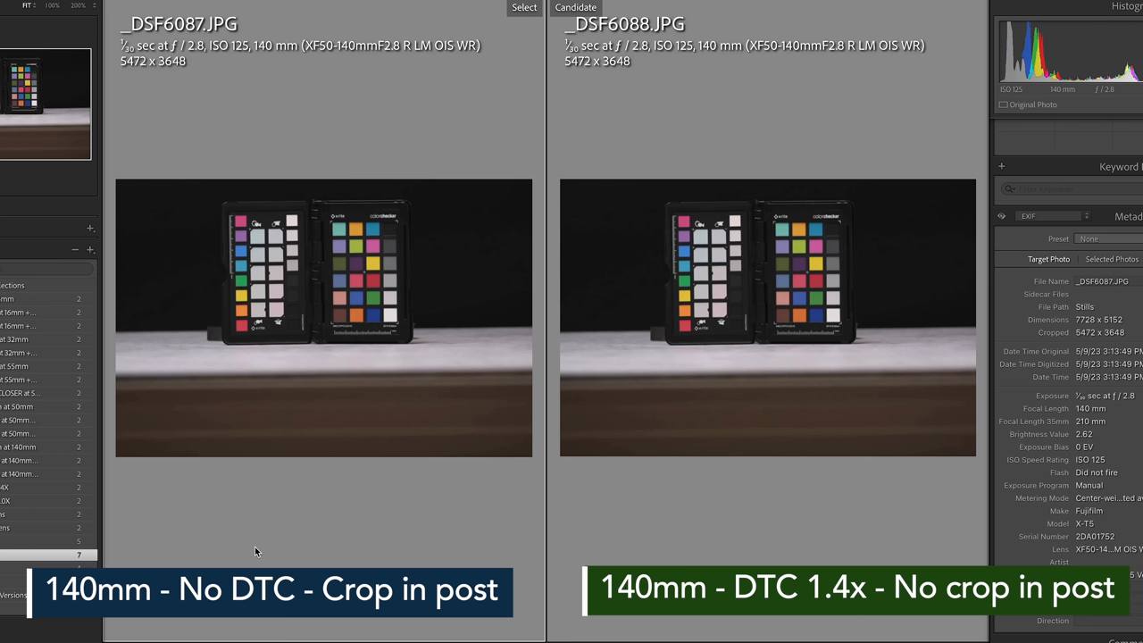
Compare DSF6087.JPG as Select with DSF6088.JPG as Candidate at Fit zoom
{"action": "left_click", "coordinate": [1026, 132]}
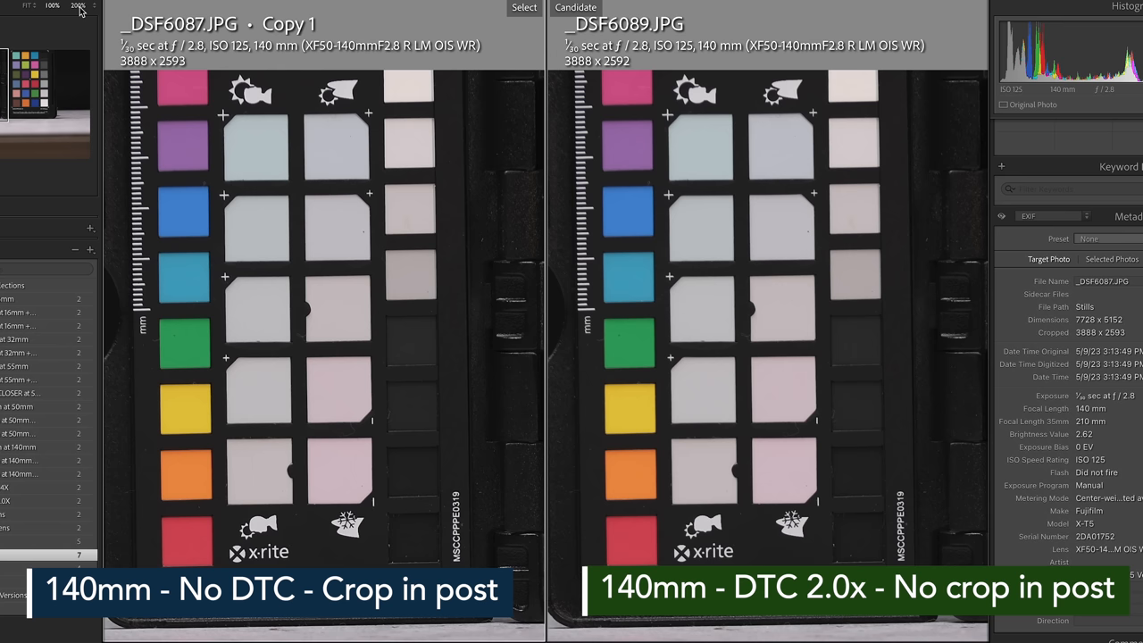
Compare DSF6087 Copy 1 with DSF6089.JPG at 200% linked focus on the x-rite logo
{"action": "left_click", "coordinate": [78, 5]}
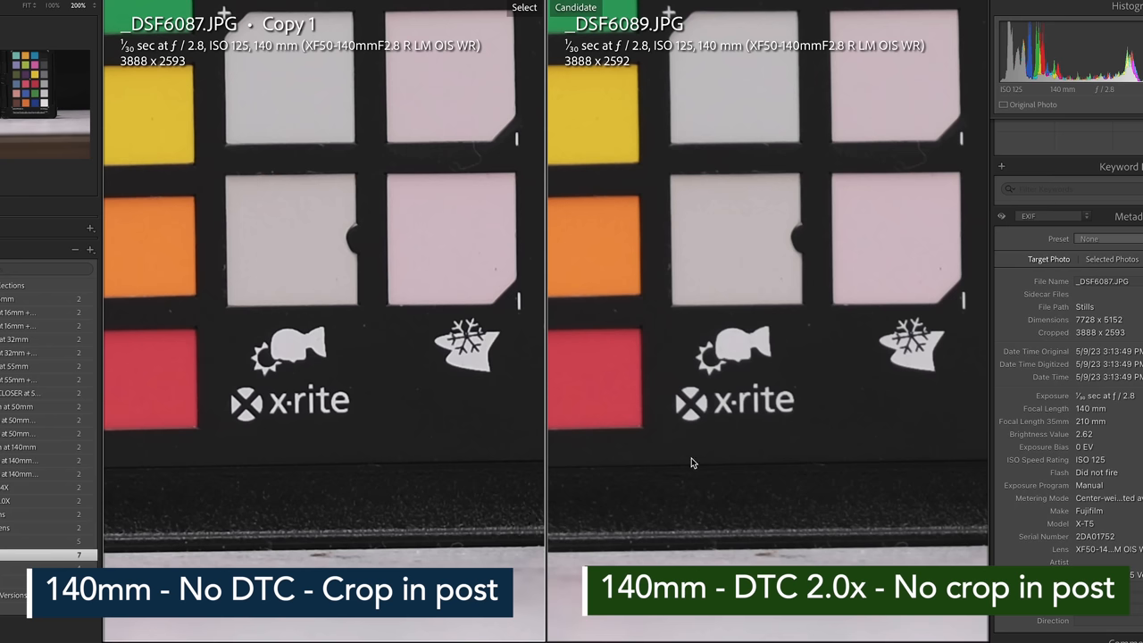
{"action": "mouse_move", "coordinate": [264, 425]}
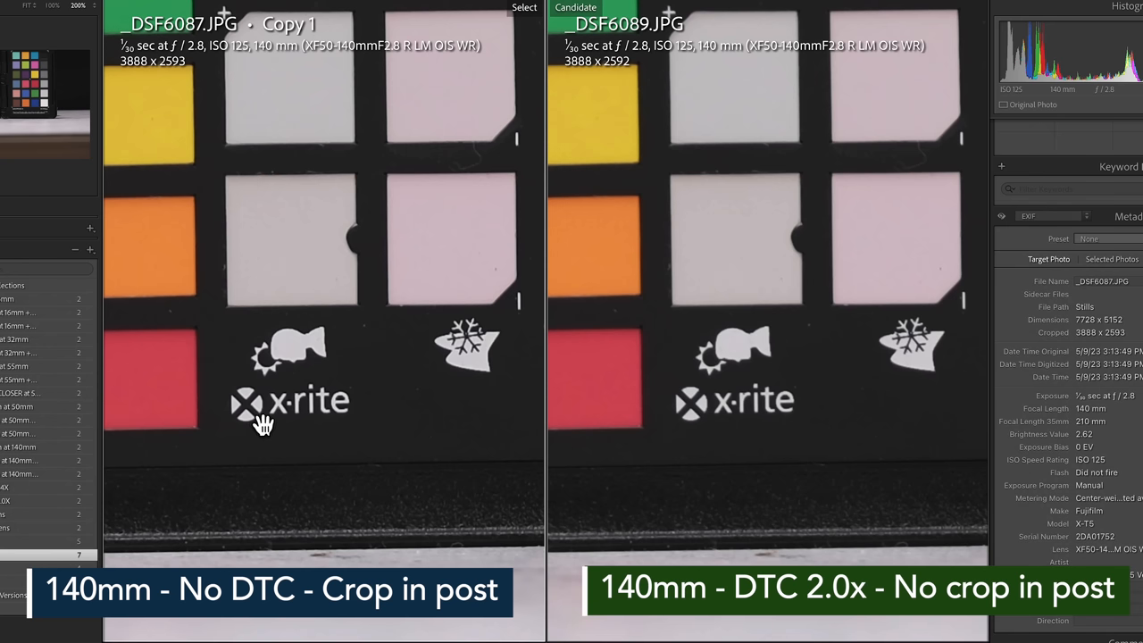